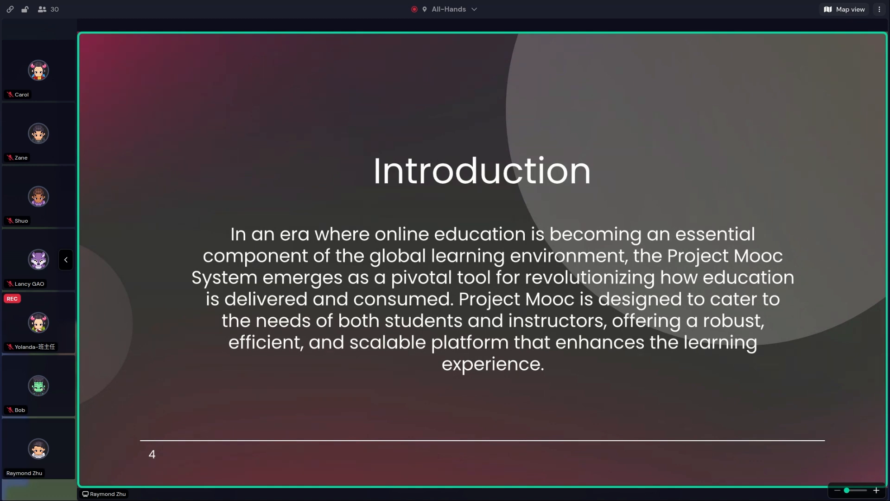
Step: Advance the shared Project Mooc deck from Introduction through Project Background to Team Structure and Workflow
{"action": "left_click", "coordinate": [38, 448]}
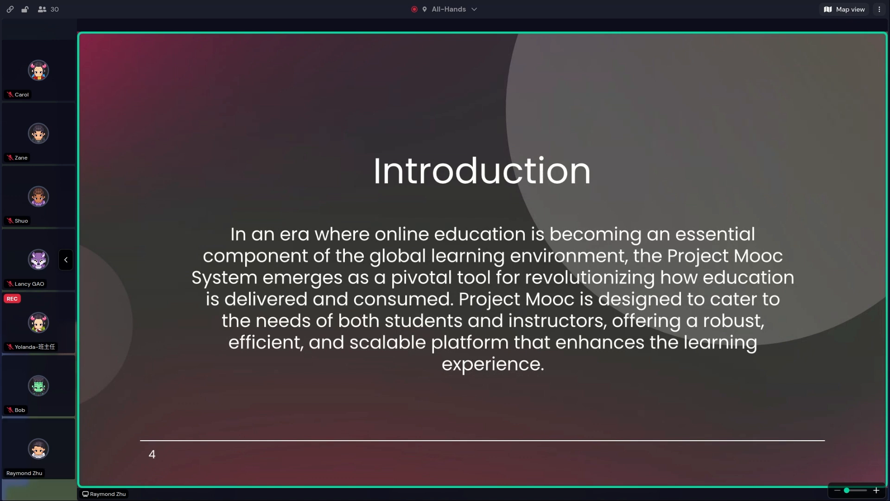
{"action": "left_click", "coordinate": [38, 448]}
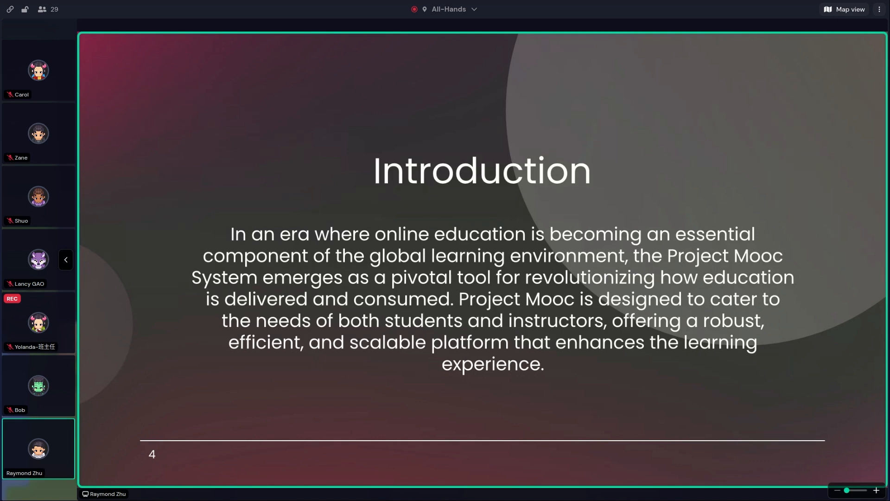
{"action": "mouse_move", "coordinate": [196, 336]}
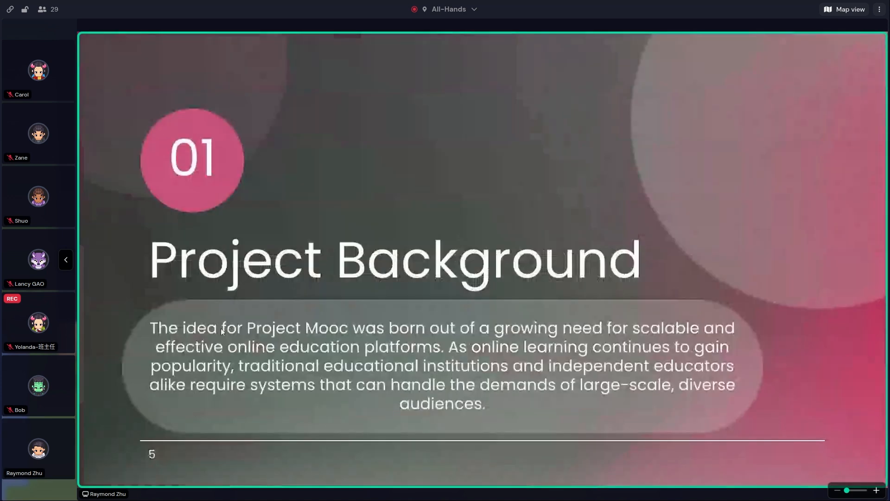
{"action": "left_click", "coordinate": [38, 448]}
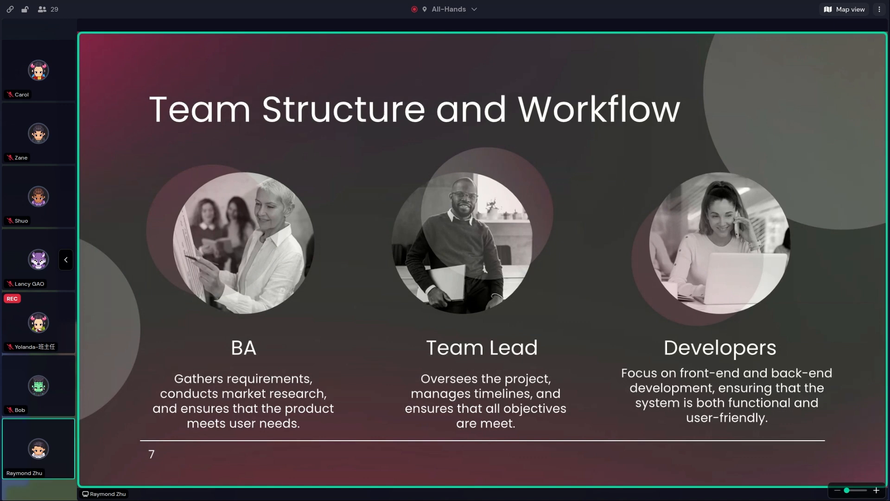
{"action": "mouse_move", "coordinate": [645, 266]}
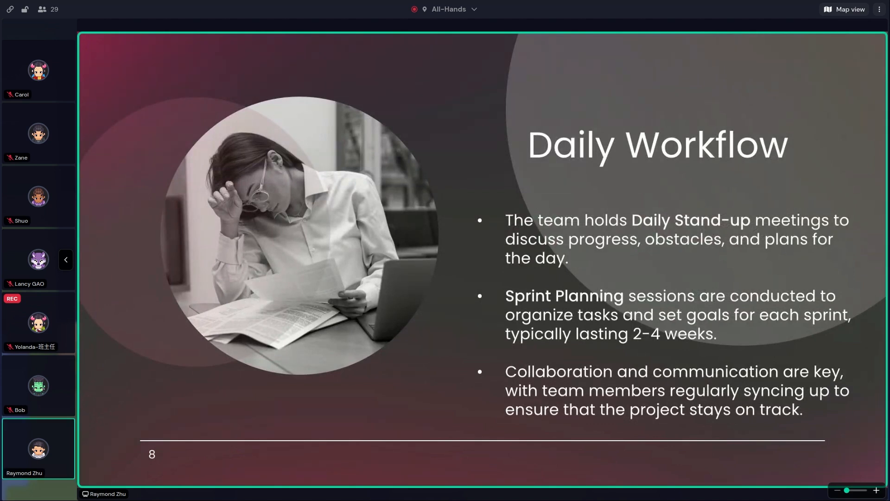
{"action": "mouse_move", "coordinate": [805, 244]}
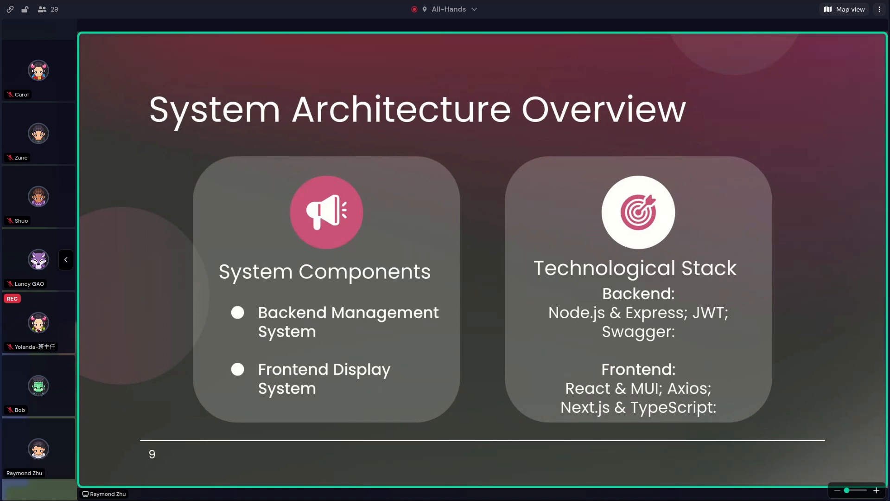
{"action": "left_click", "coordinate": [38, 448]}
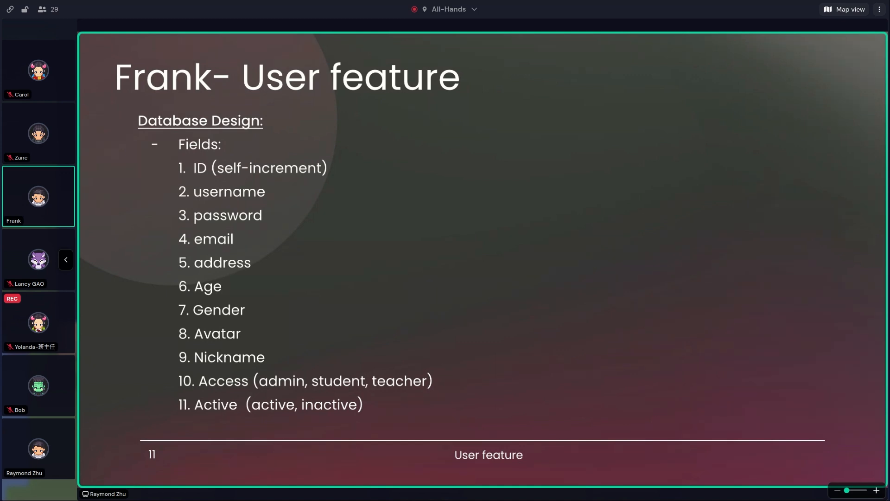
{"action": "mouse_move", "coordinate": [412, 268]}
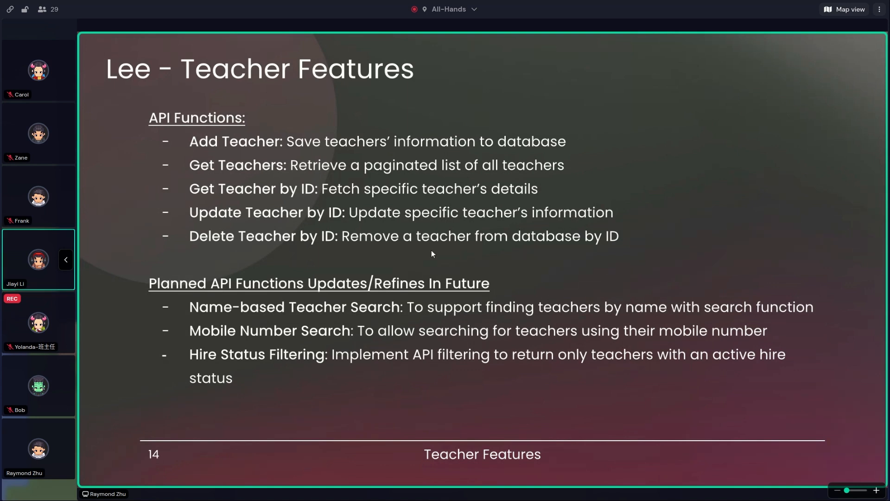
{"action": "mouse_move", "coordinate": [422, 237]}
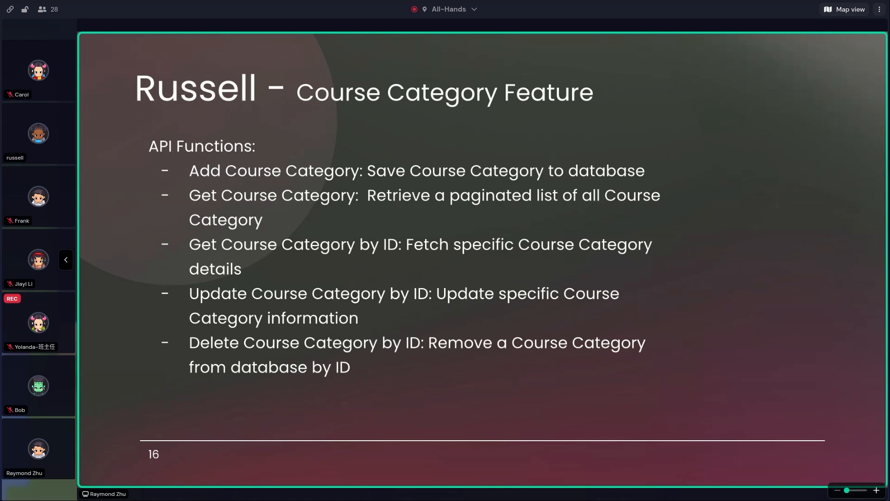
{"action": "mouse_move", "coordinate": [489, 215]}
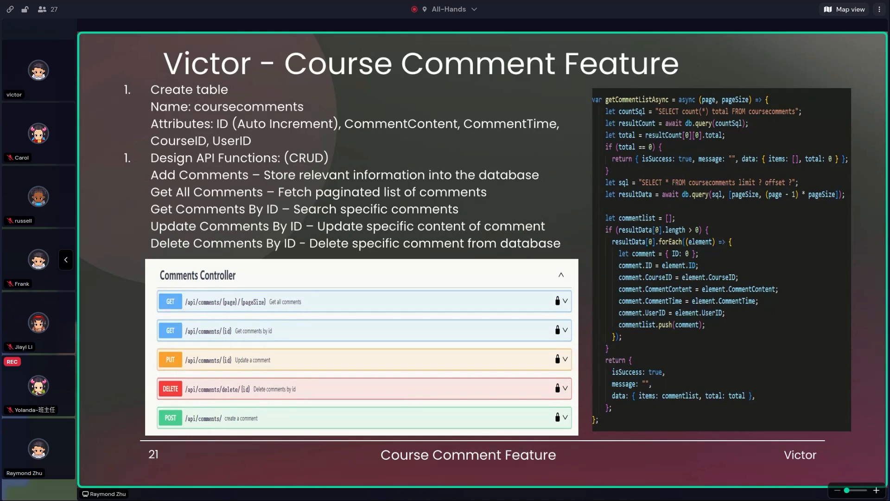
{"action": "left_click", "coordinate": [38, 70]}
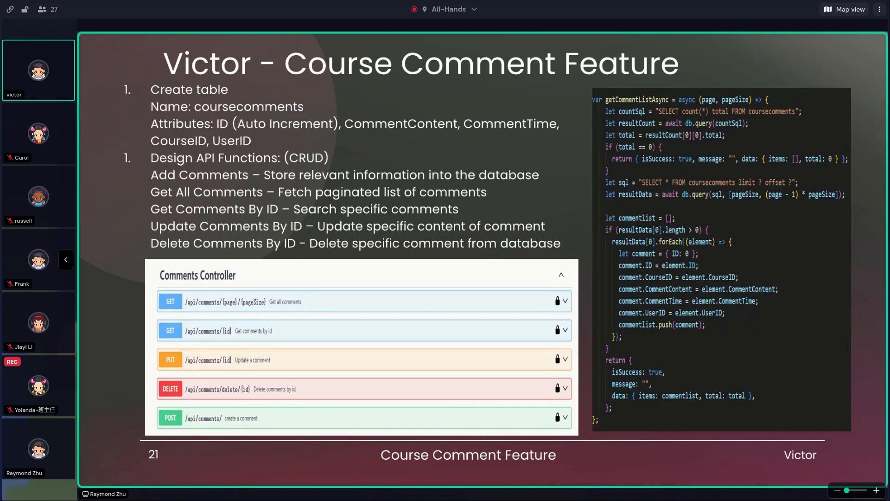
{"action": "mouse_move", "coordinate": [517, 201]}
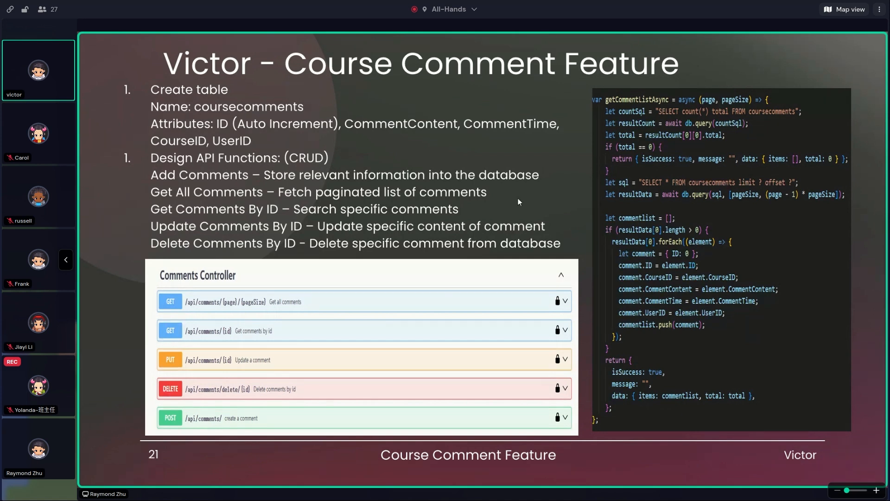
{"action": "mouse_move", "coordinate": [492, 198]}
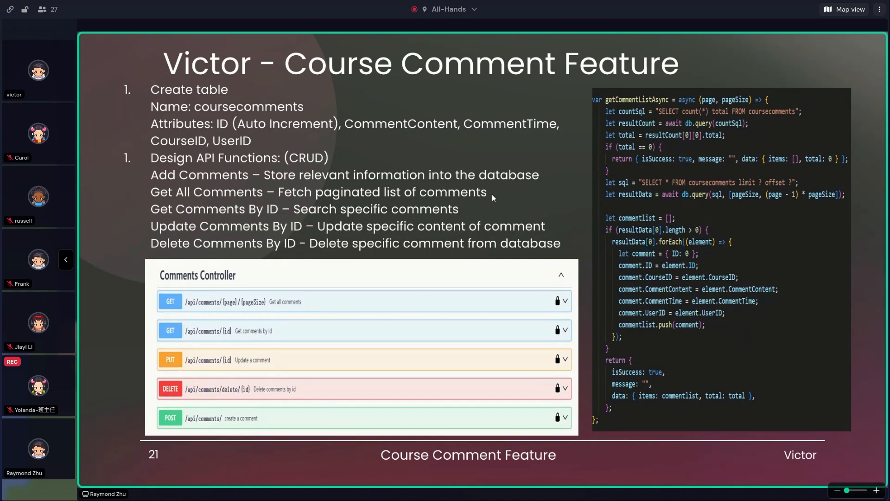